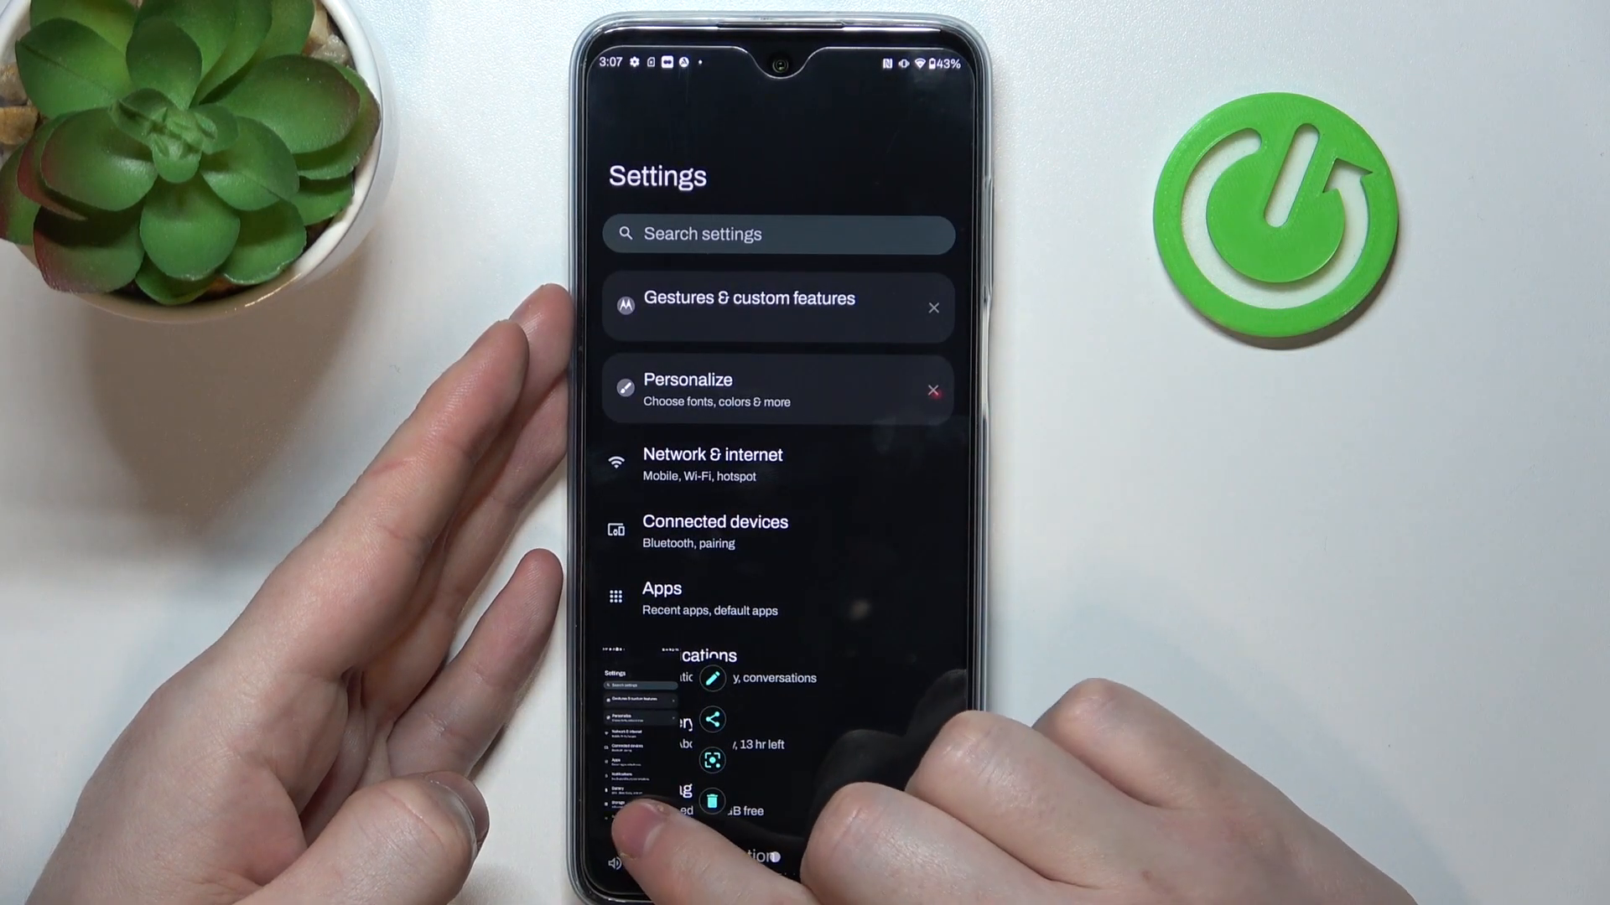
scroll("down", 3)
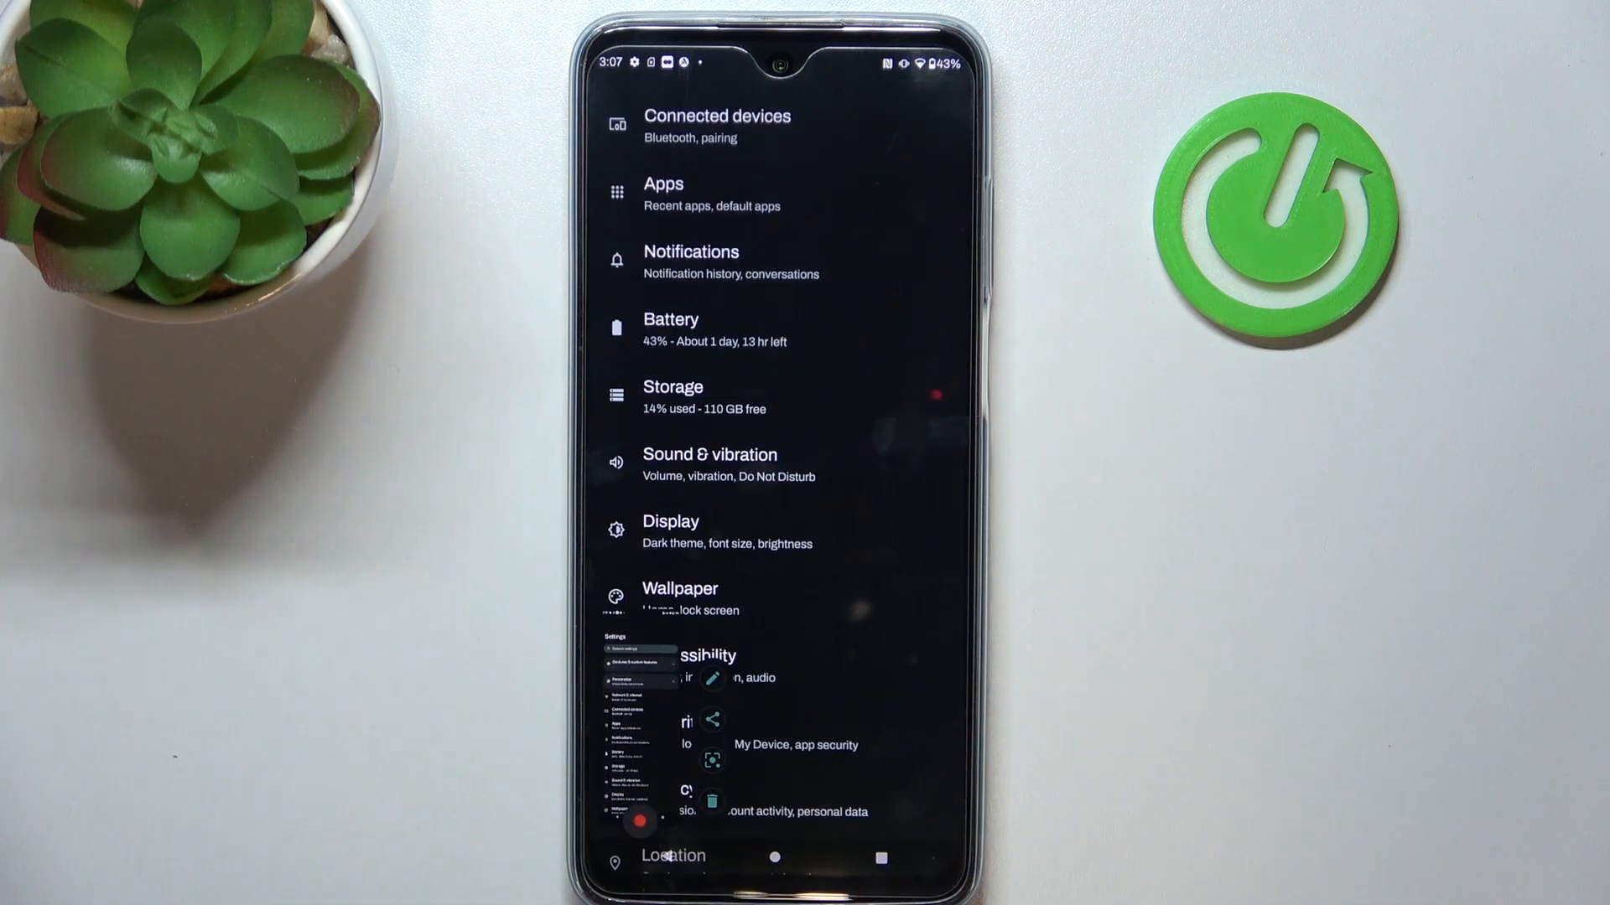
scroll("down", 3)
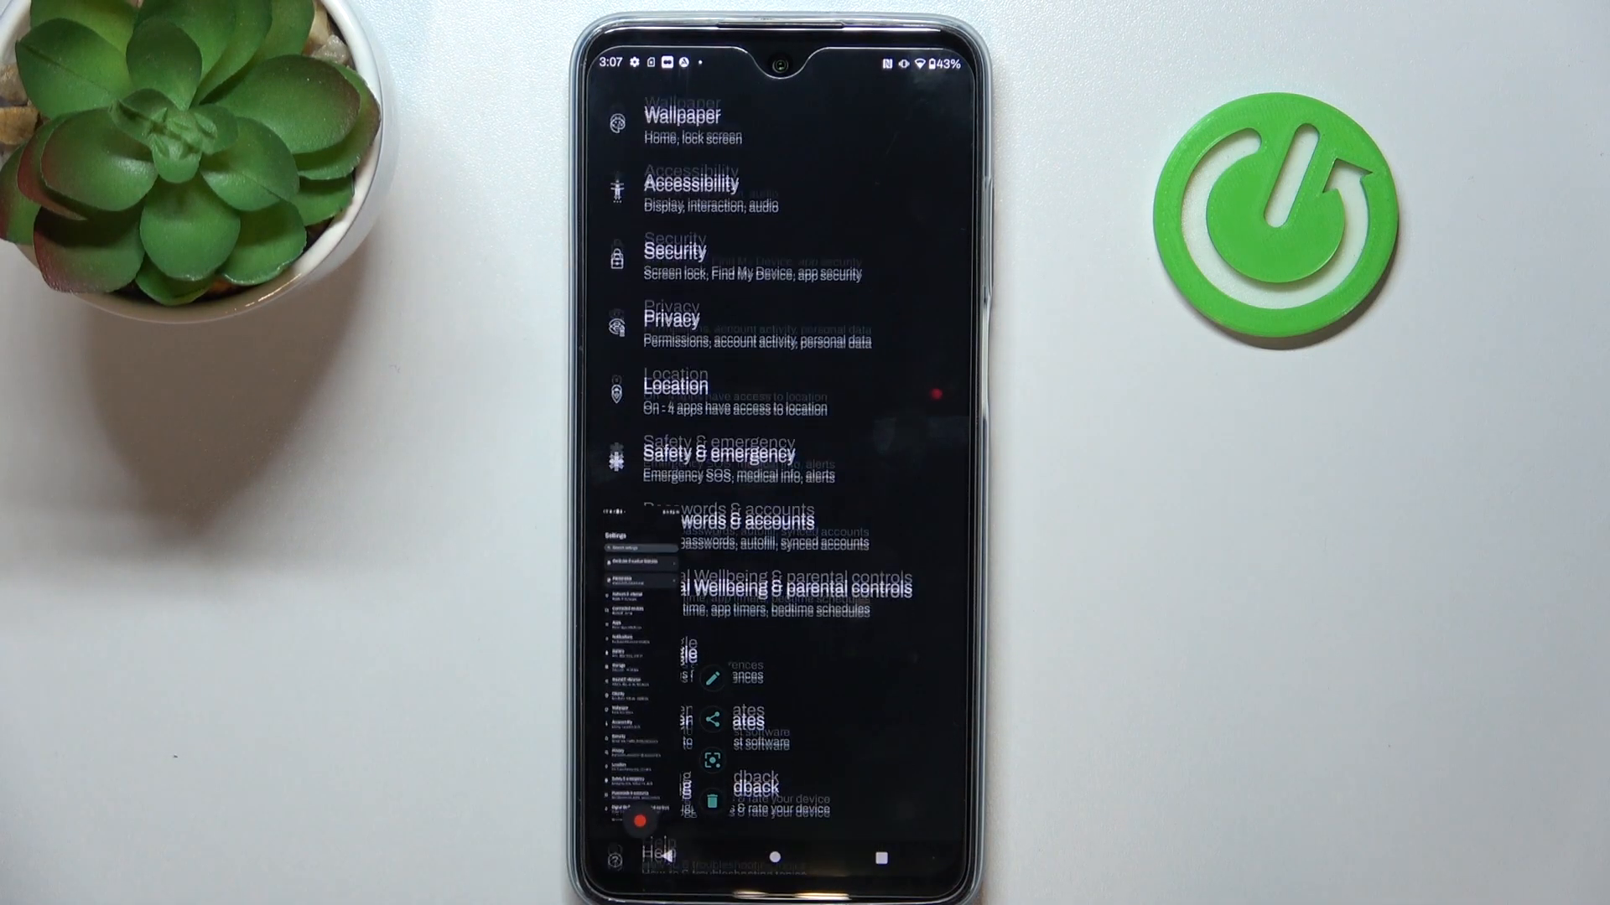
scroll("down", 3)
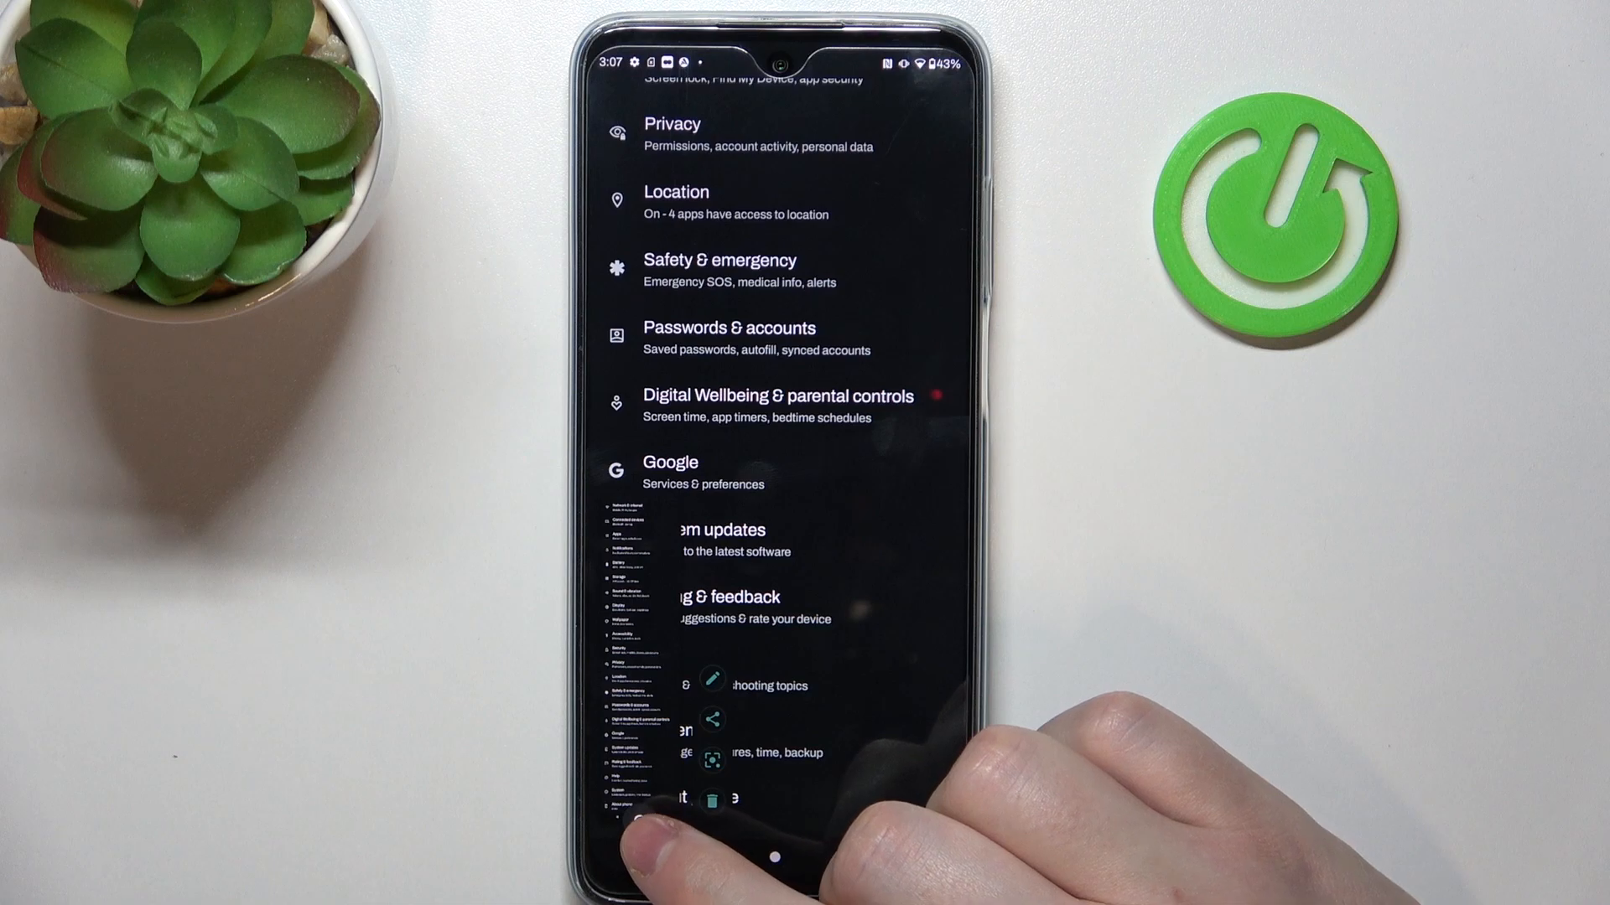